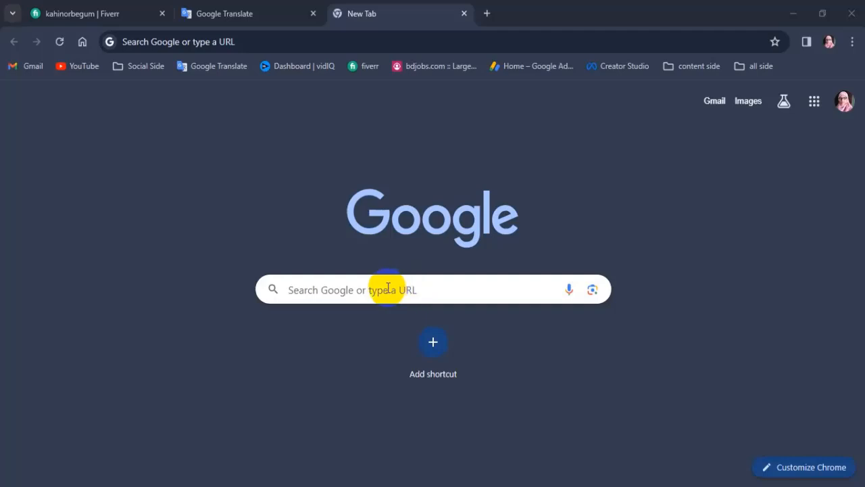
mouse_move(393, 289)
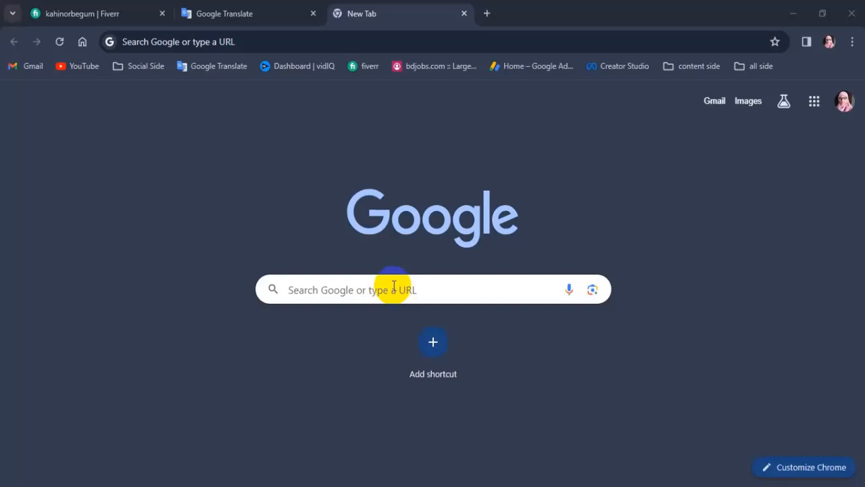
mouse_move(155, 70)
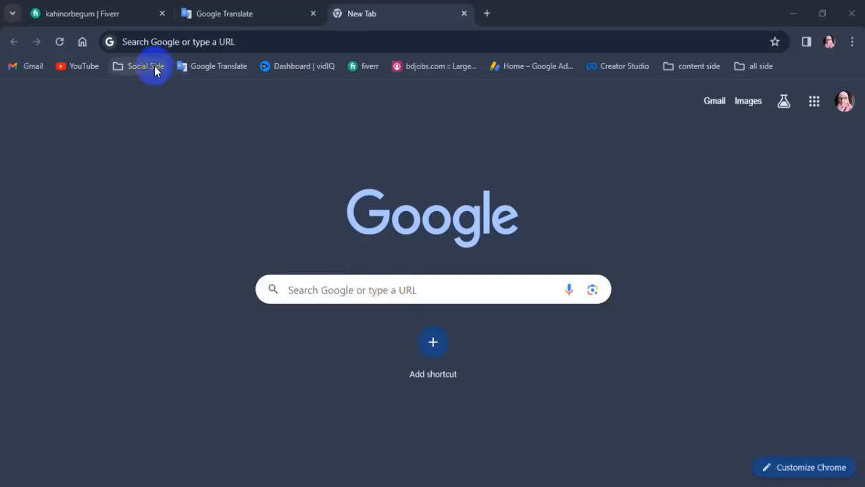
Switch Facebook into the Suma Vlogs page via the profile menu
left_click(145, 66)
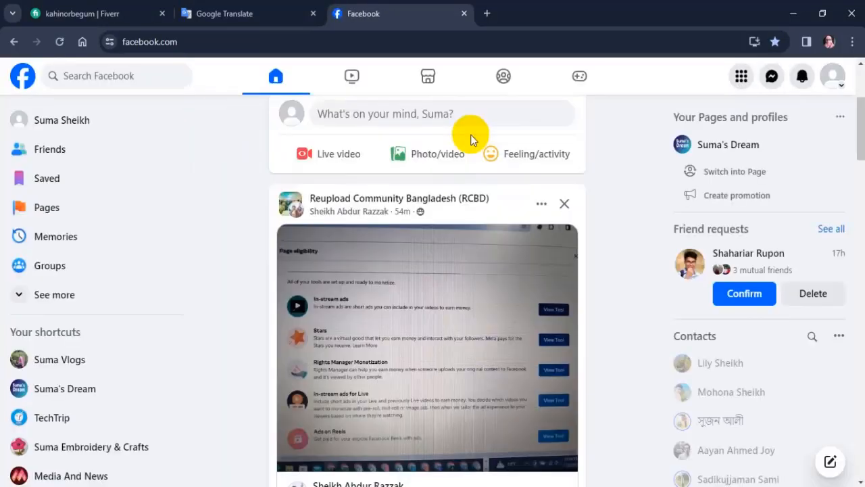
left_click(833, 76)
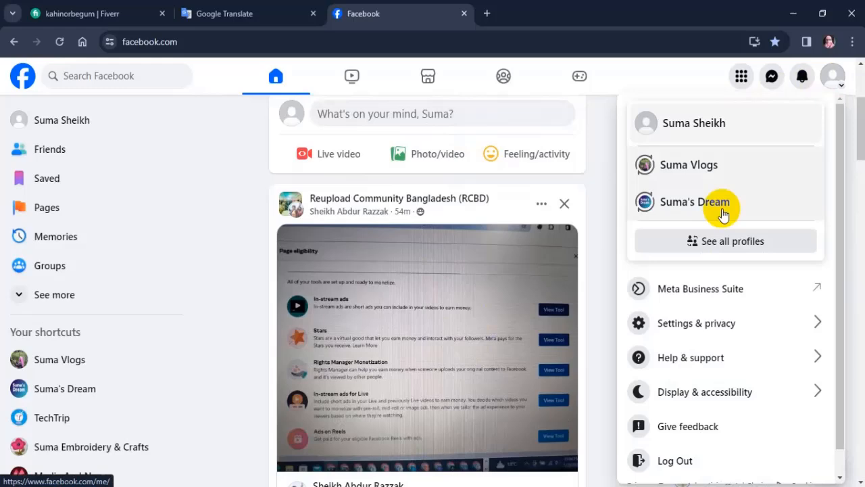
left_click(699, 202)
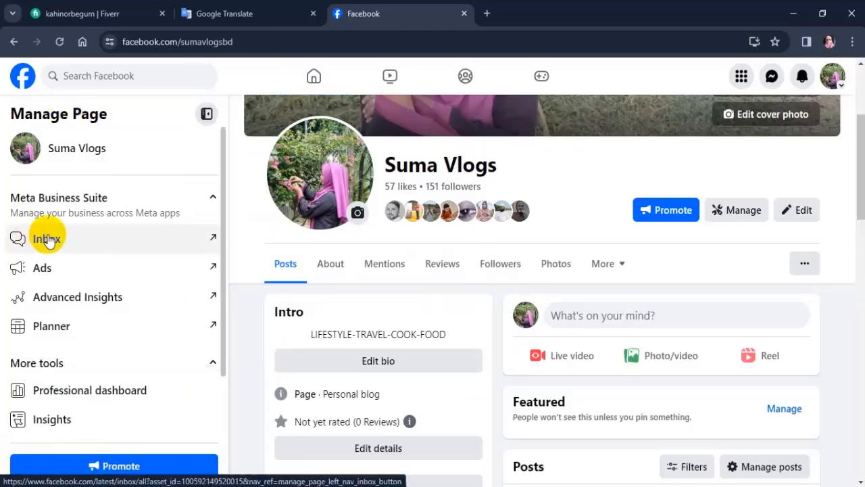
mouse_move(71, 242)
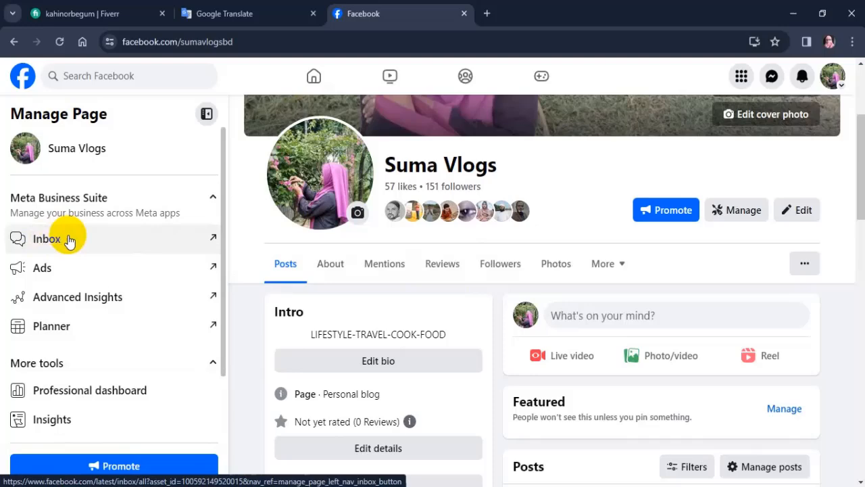
Open the Suma Vlogs message Inbox from the Manage Page sidebar
left_click(45, 239)
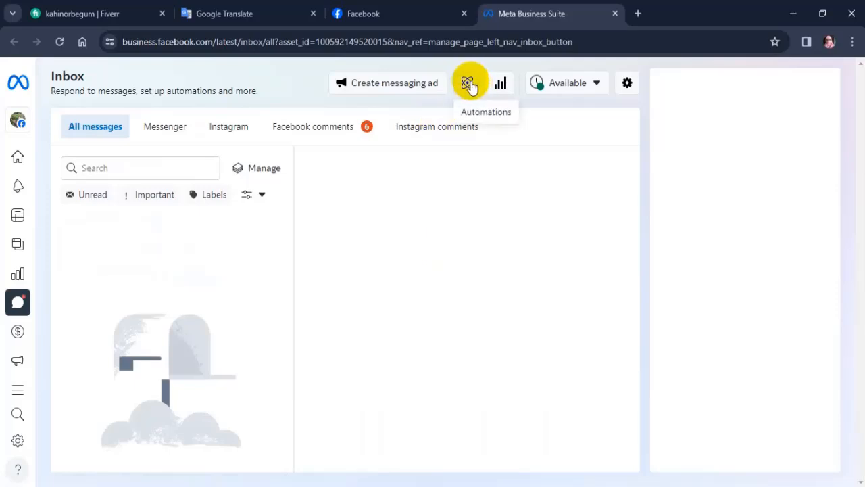
left_click(469, 83)
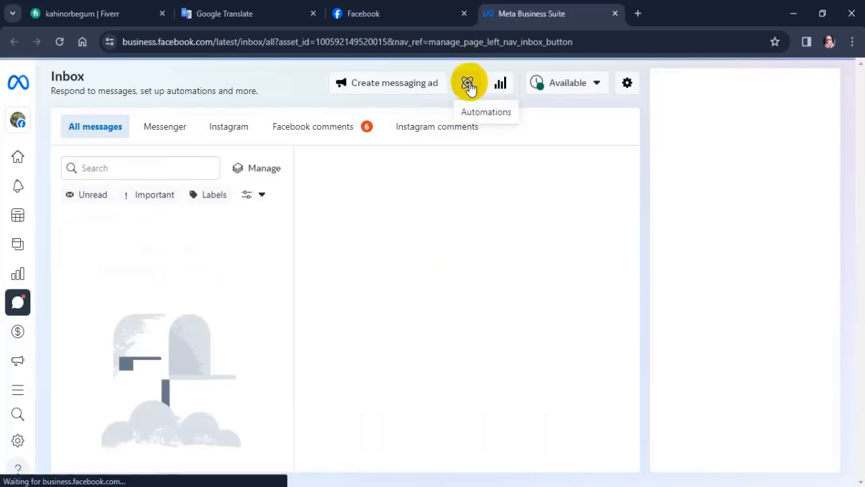
Go to the page's Automations list from the Inbox header
left_click(469, 82)
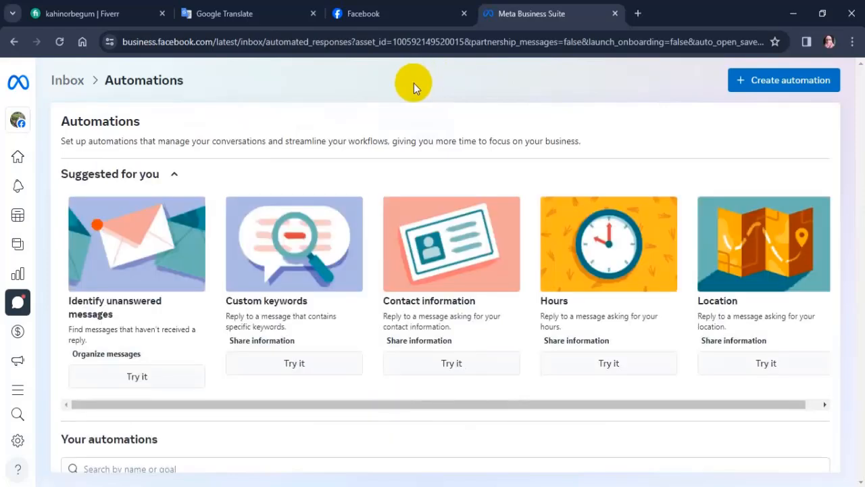
mouse_move(105, 120)
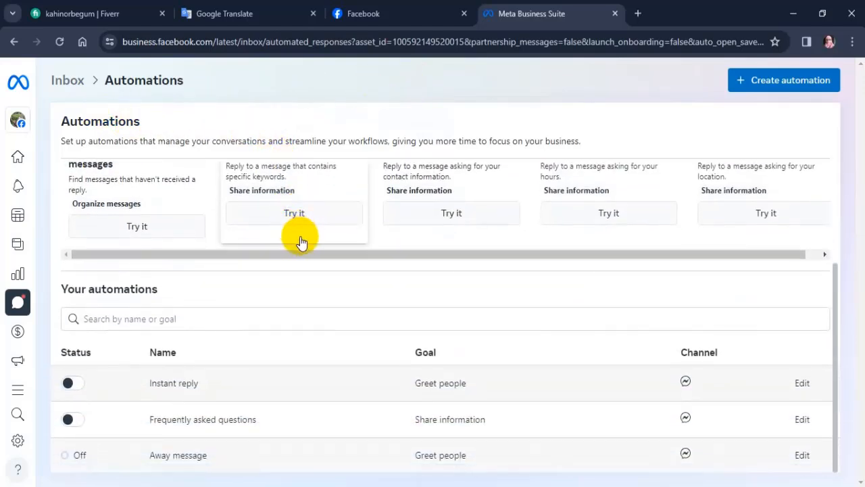
mouse_move(113, 390)
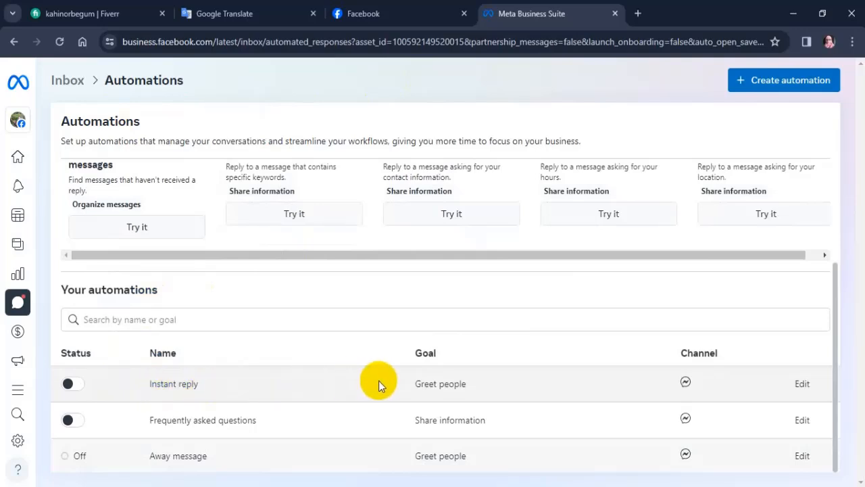
mouse_move(623, 390)
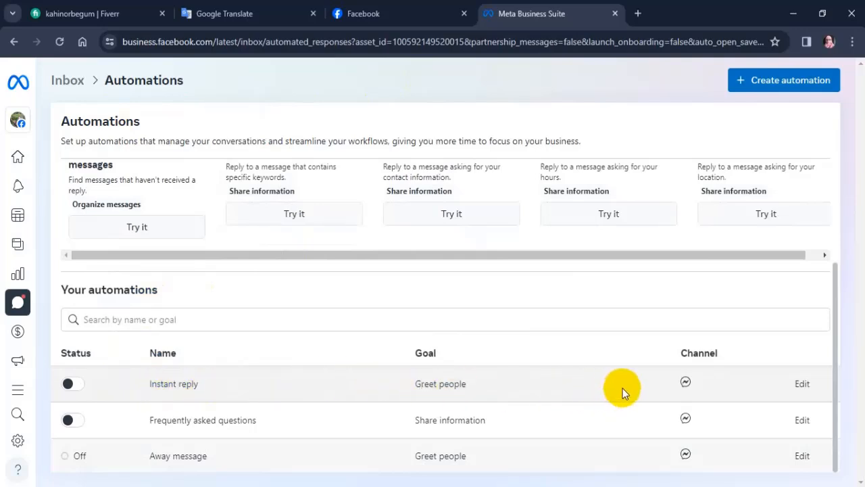
mouse_move(794, 384)
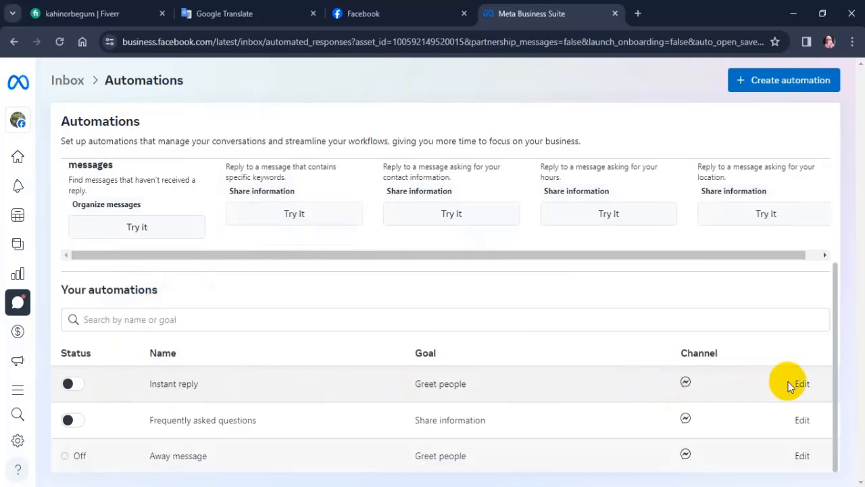
Edit Instant reply so it runs on Messenger and is switched On
left_click(800, 383)
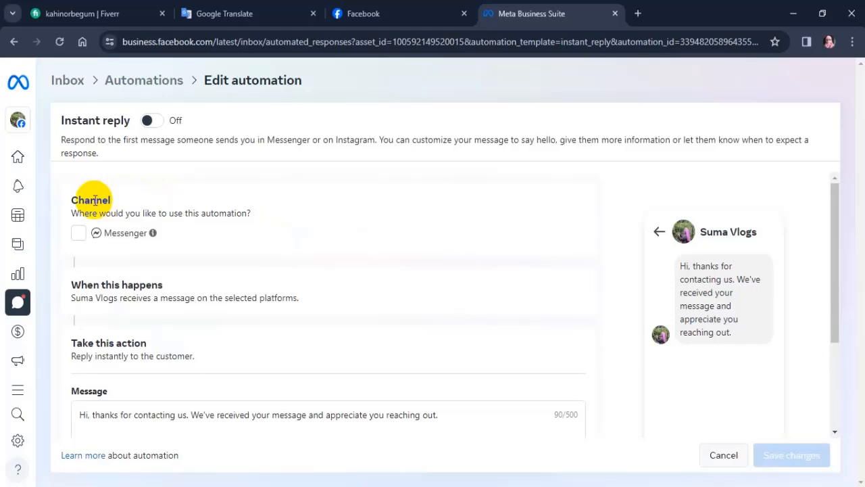
mouse_move(131, 223)
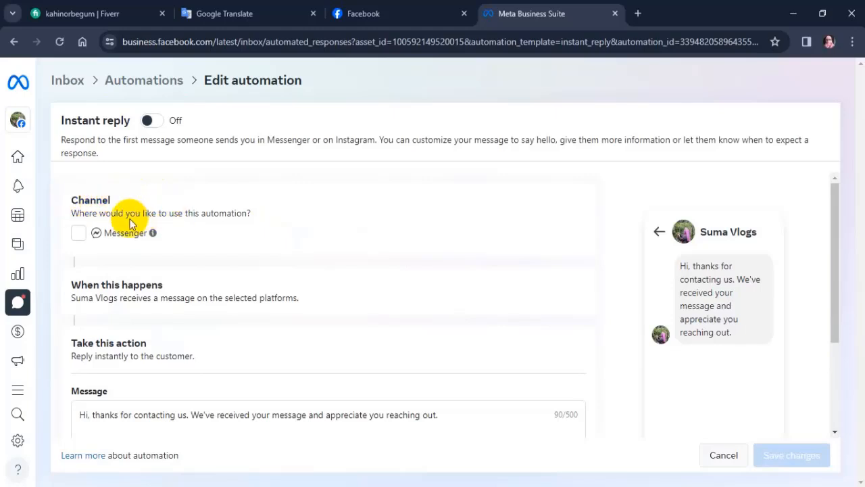
left_click(79, 232)
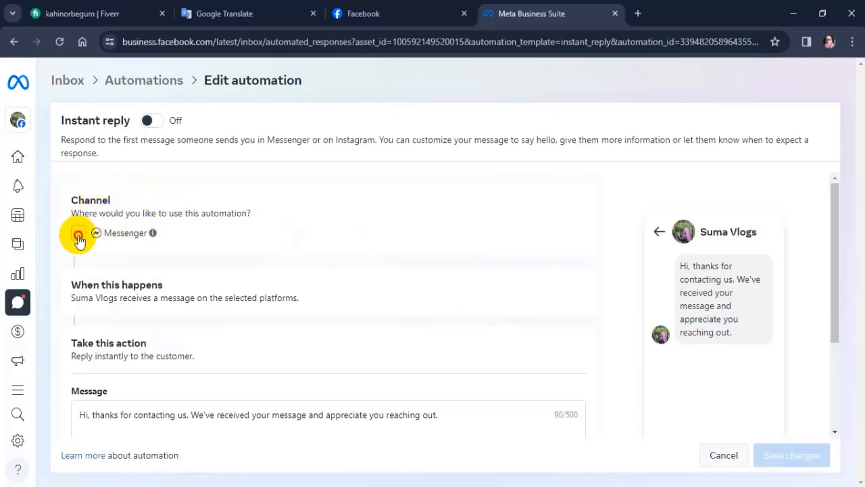
left_click(78, 232)
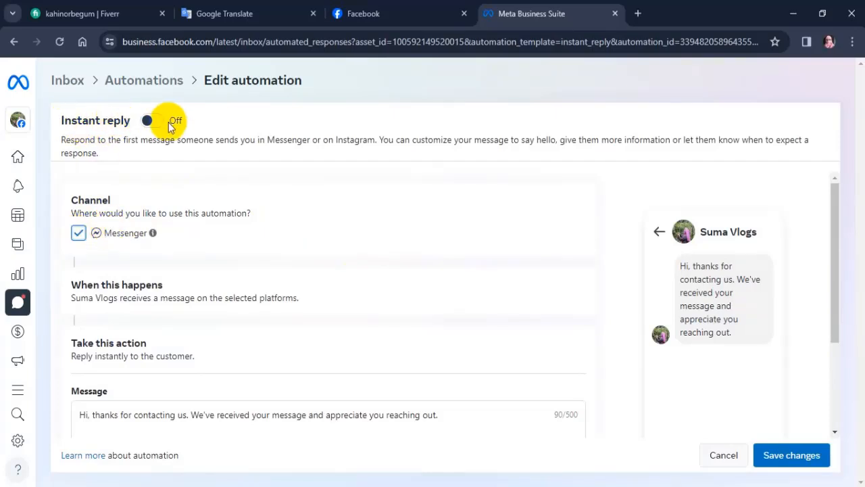
left_click(154, 120)
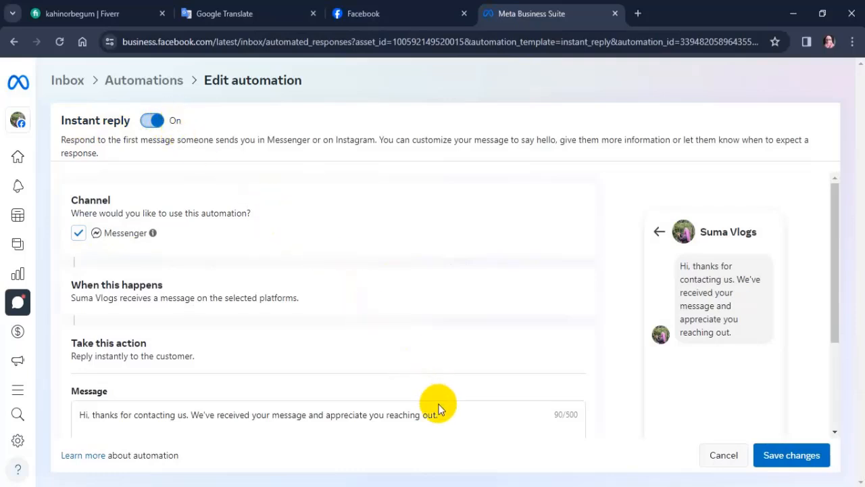
scroll("down", 3)
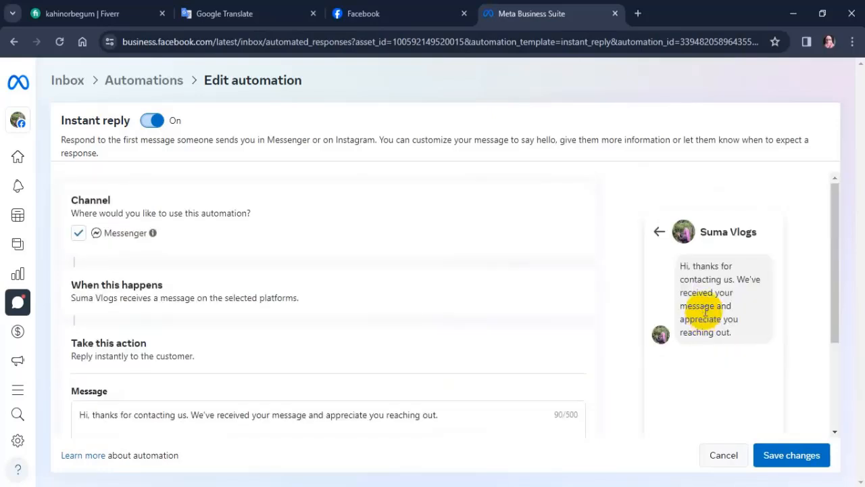
mouse_move(721, 341)
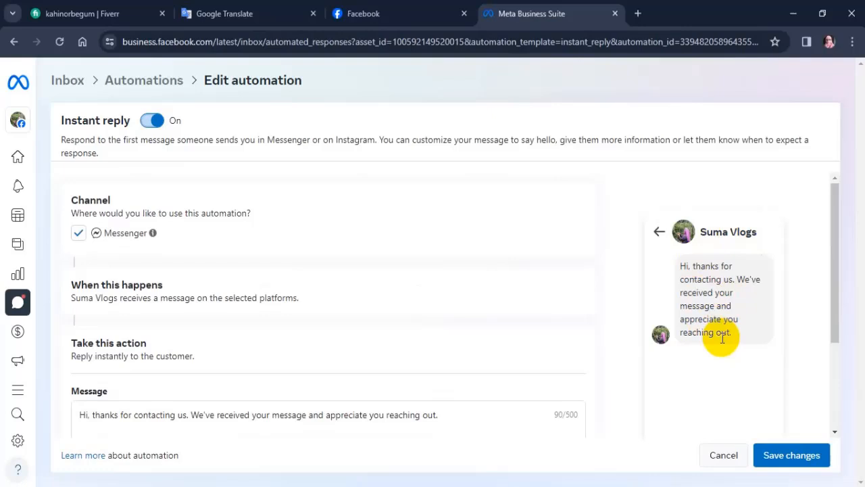
mouse_move(725, 332)
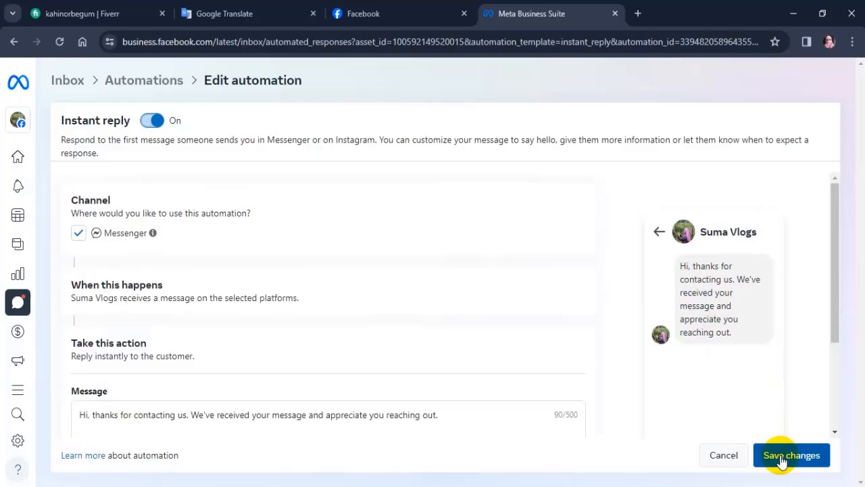
Save the Instant reply settings and confirm its status toggle is on in Your automations
left_click(792, 455)
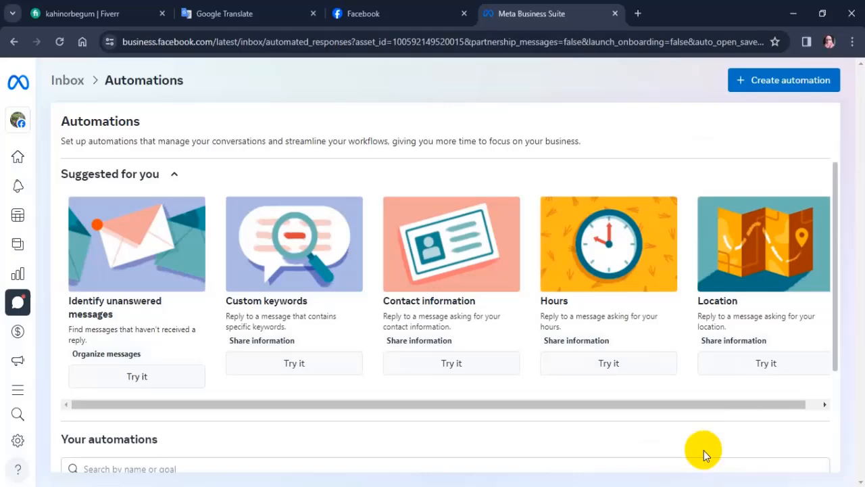
scroll("down", 3)
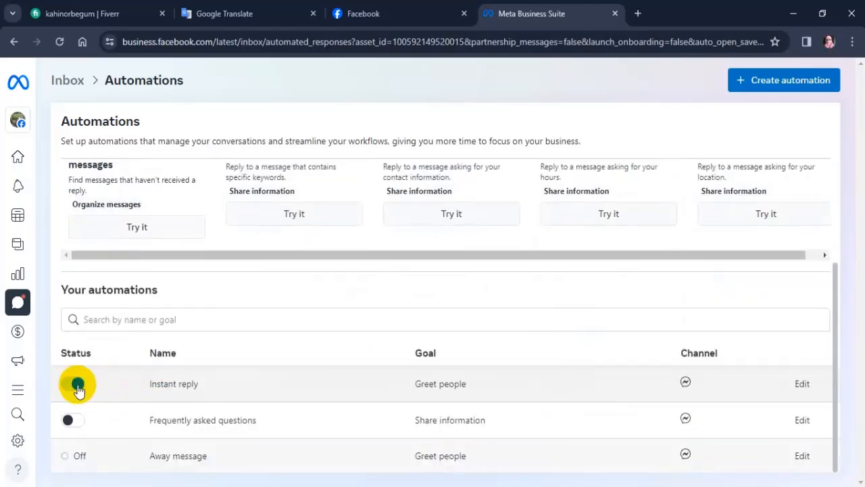
left_click(74, 384)
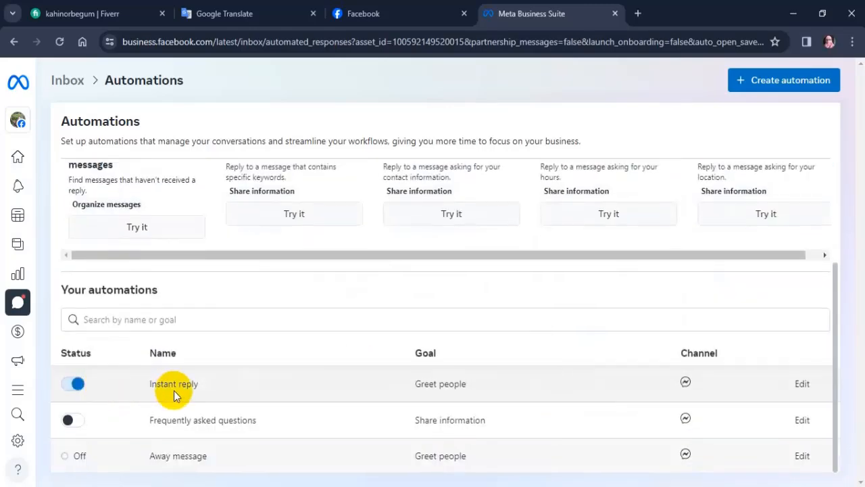